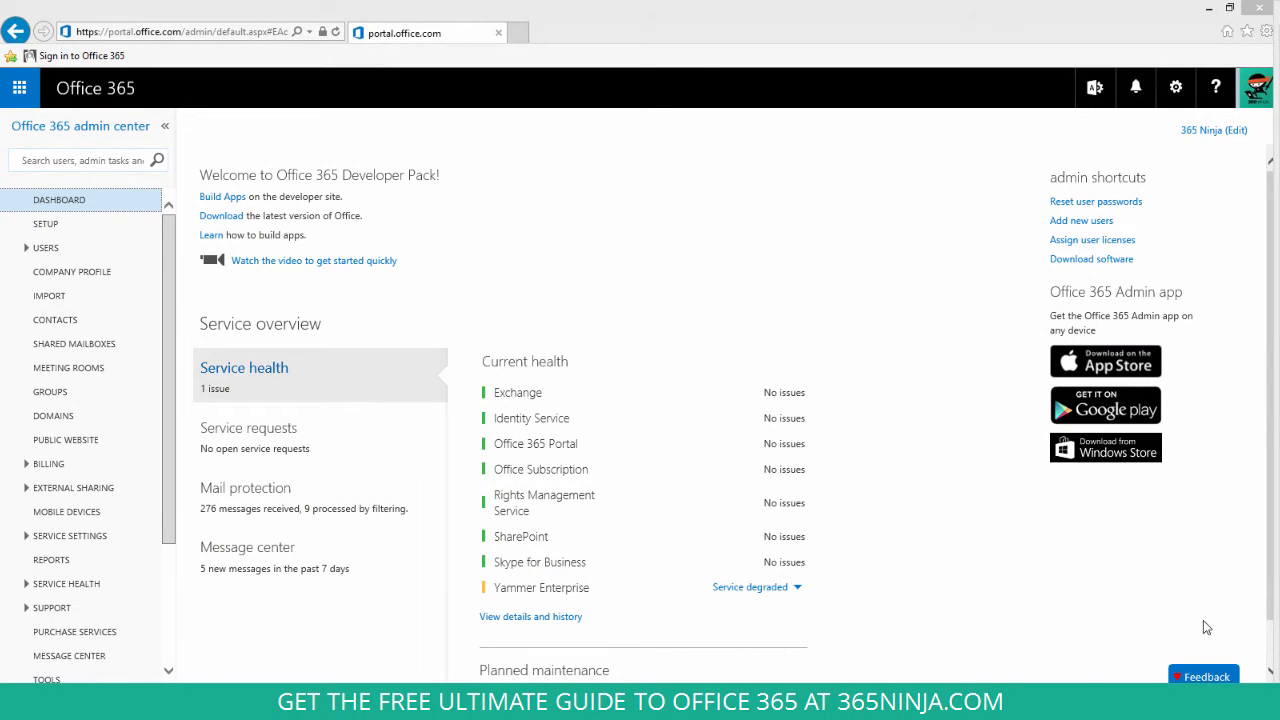
mouse_move(1198, 626)
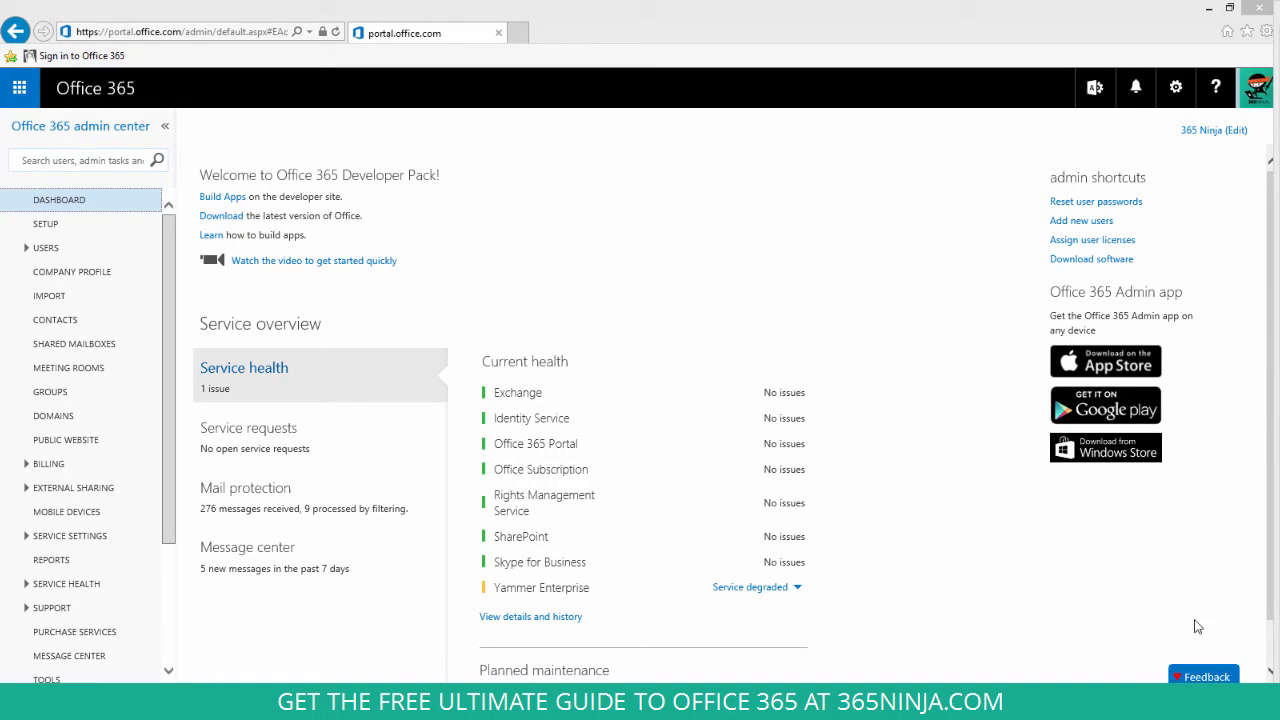
mouse_move(74, 344)
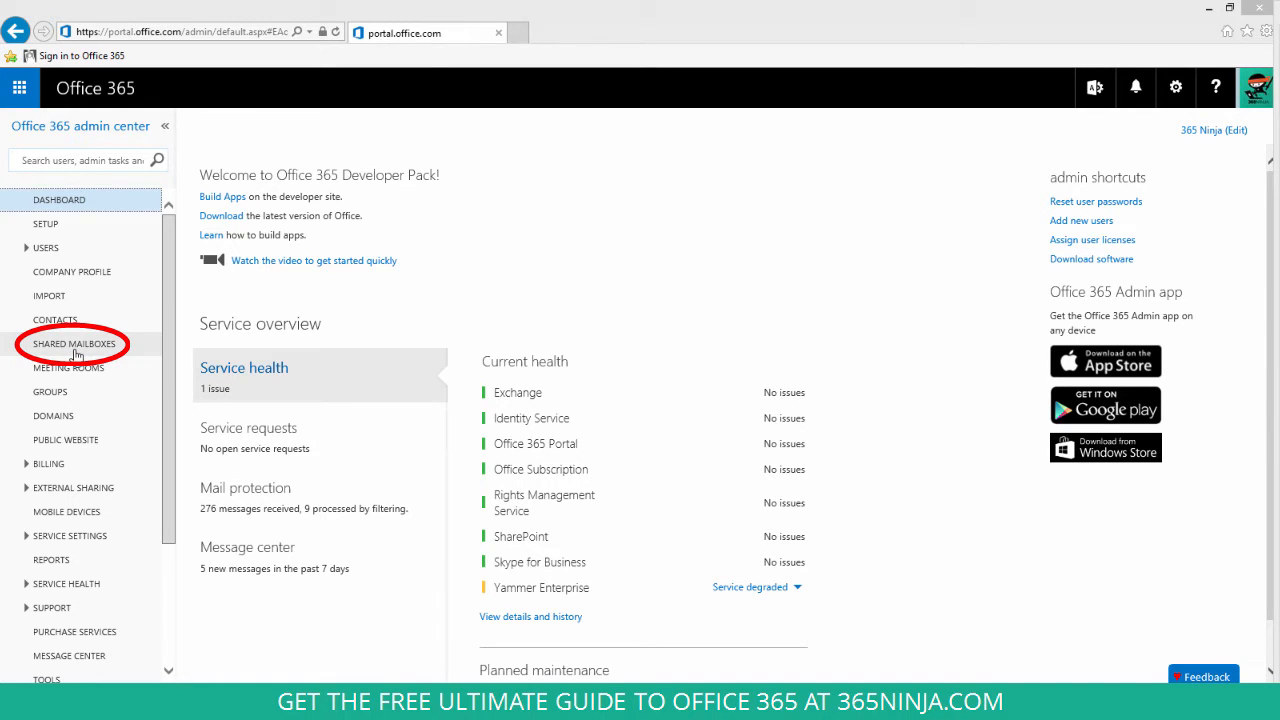
Go to Shared Mailboxes and start adding a new shared mailbox
click(74, 344)
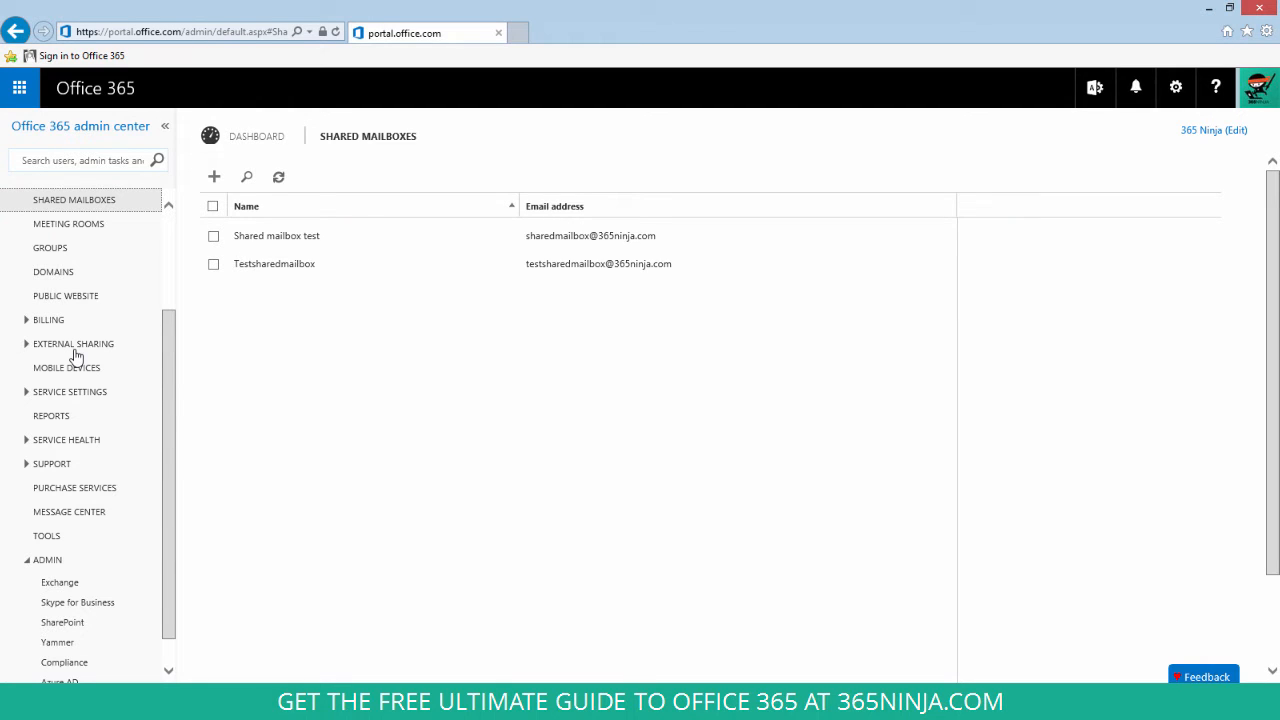
click(212, 176)
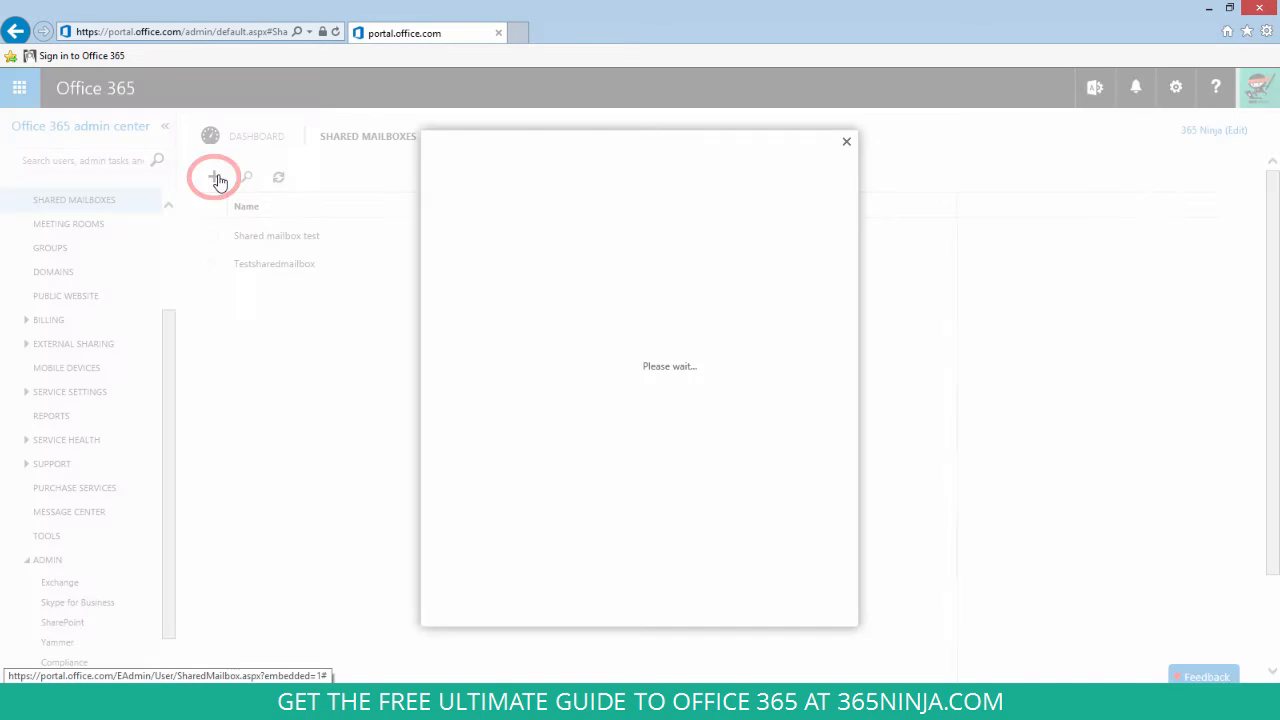
Name the new shared mailbox 'Project Z' with email address 'projectz'
click(212, 176)
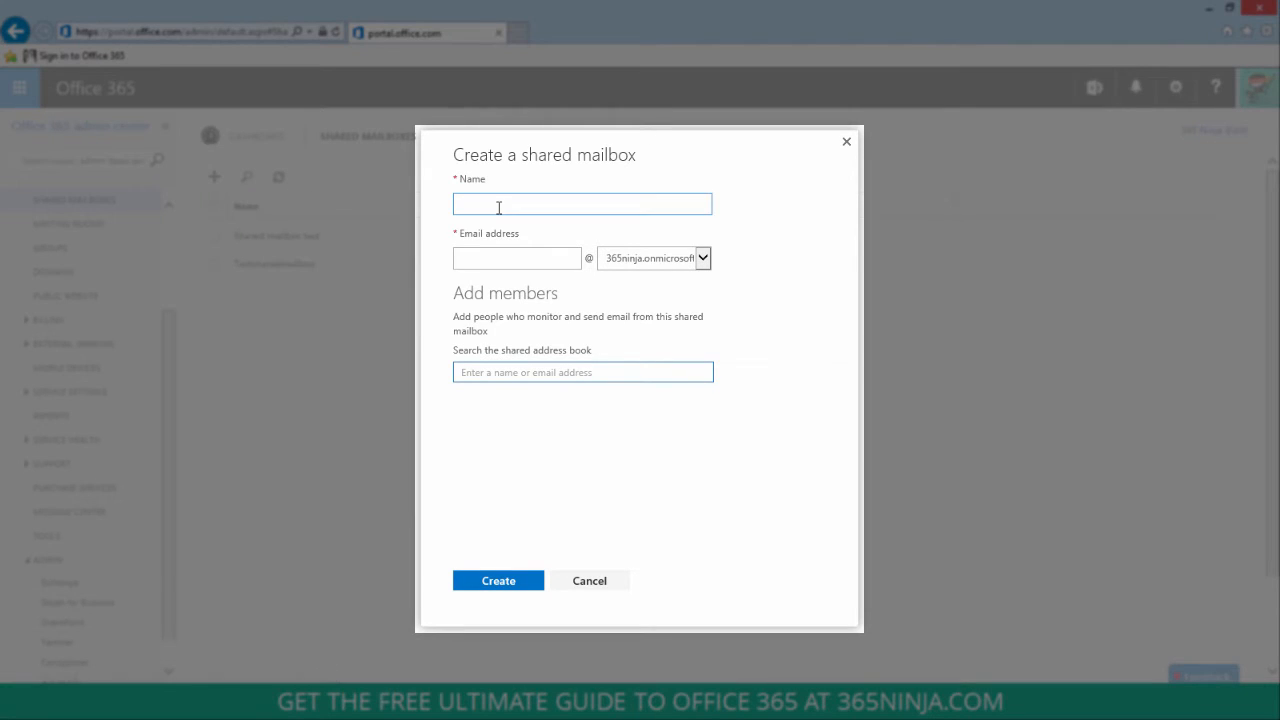
click(516, 260)
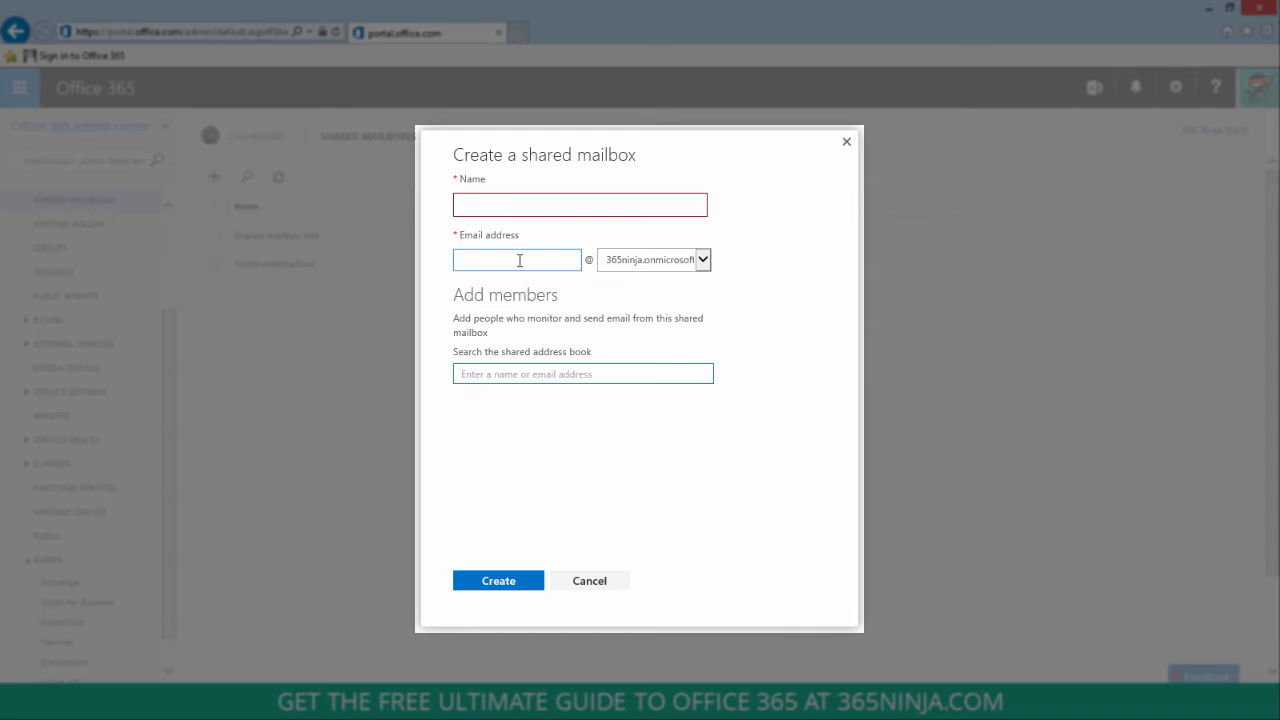
text(Project Z)
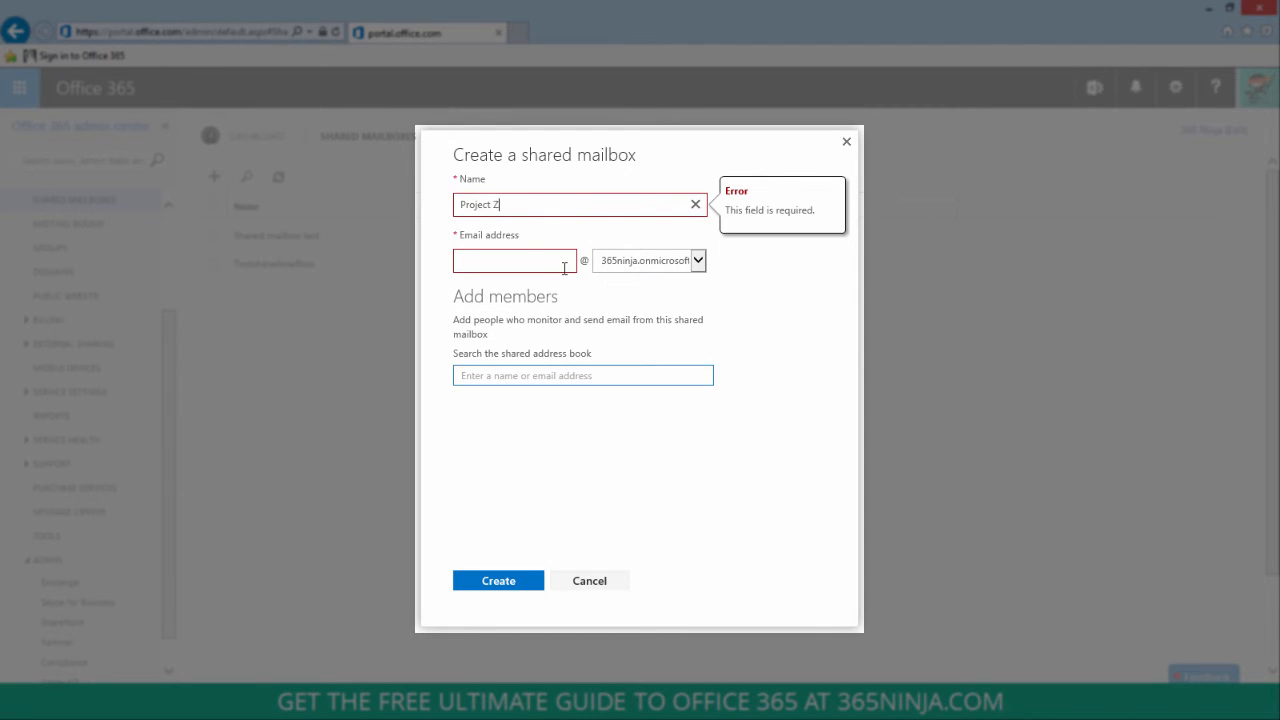
text(projectz)
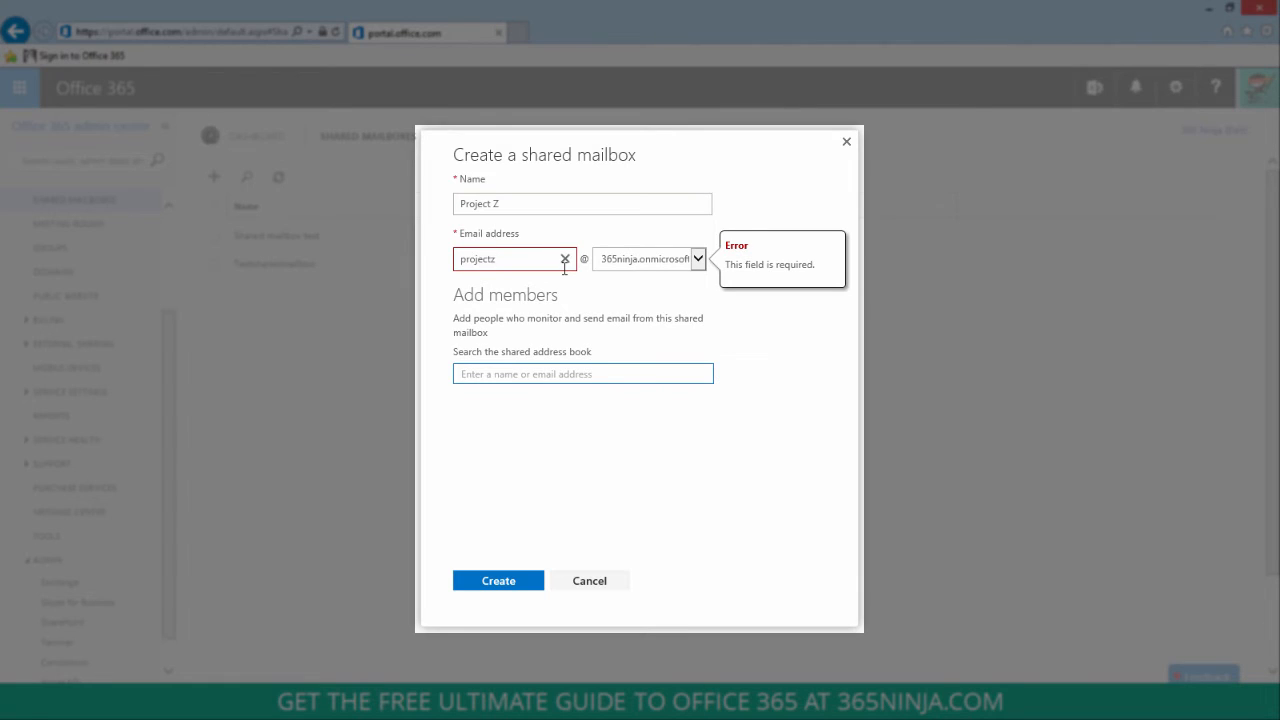
click(584, 374)
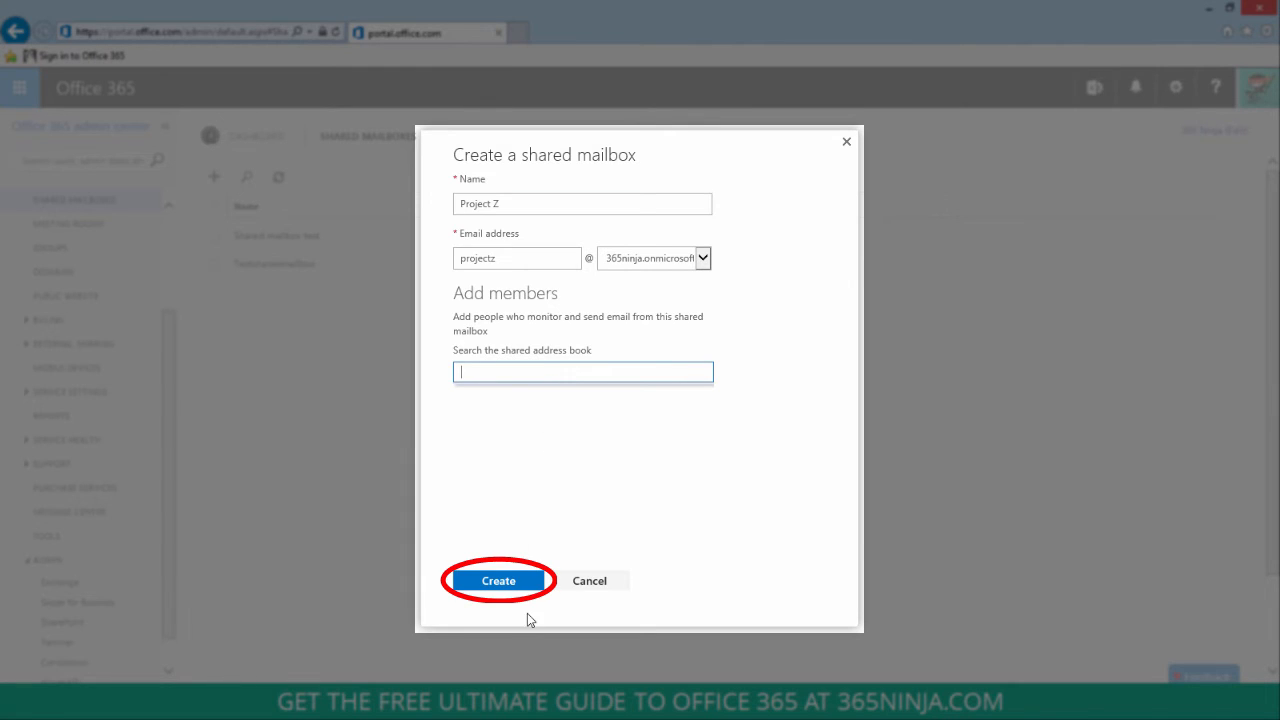
Create Project Z without members, accepting the warning, and select it in the list
click(498, 580)
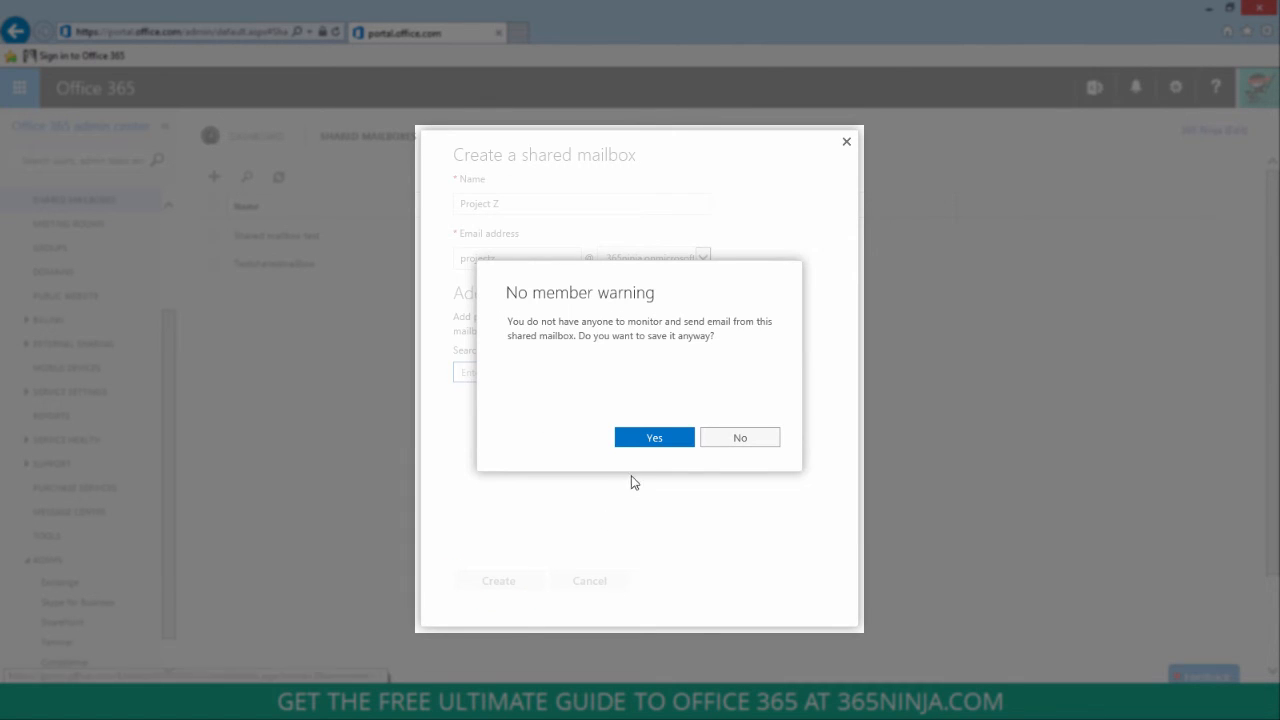
click(652, 436)
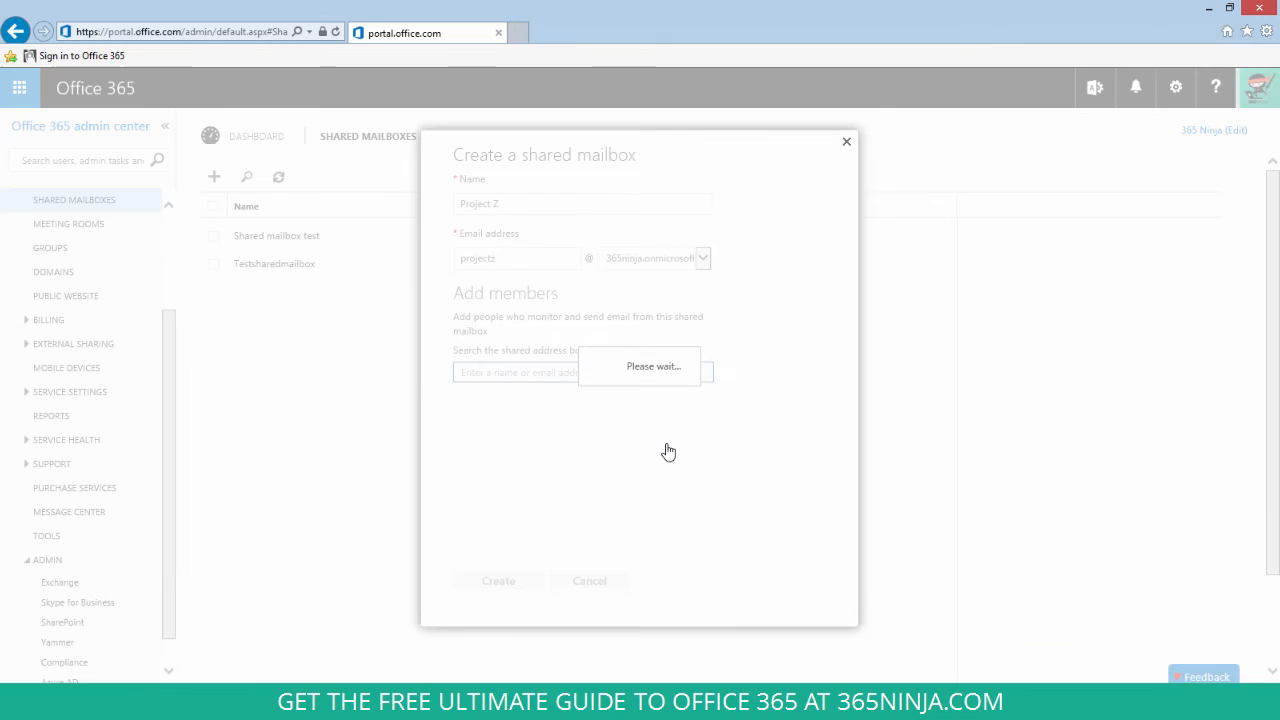
click(498, 580)
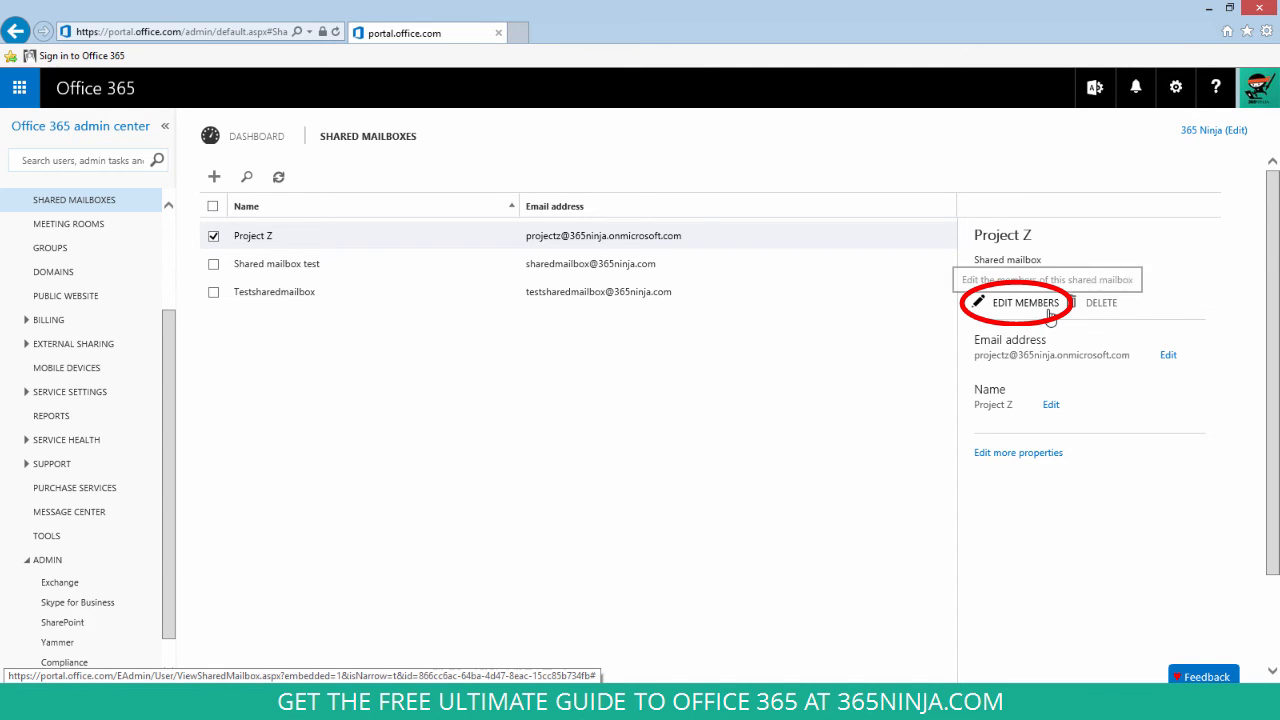
Bring up Edit Members for the Project Z shared mailbox
click(1024, 302)
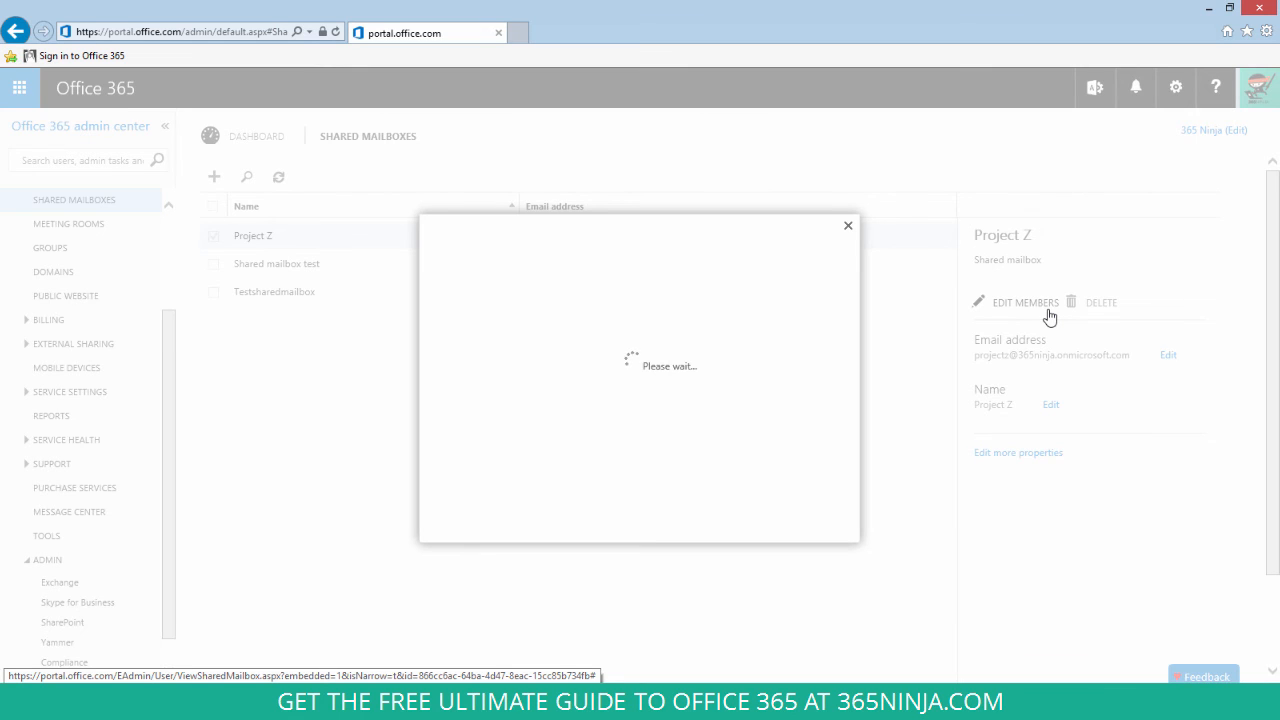
click(1024, 300)
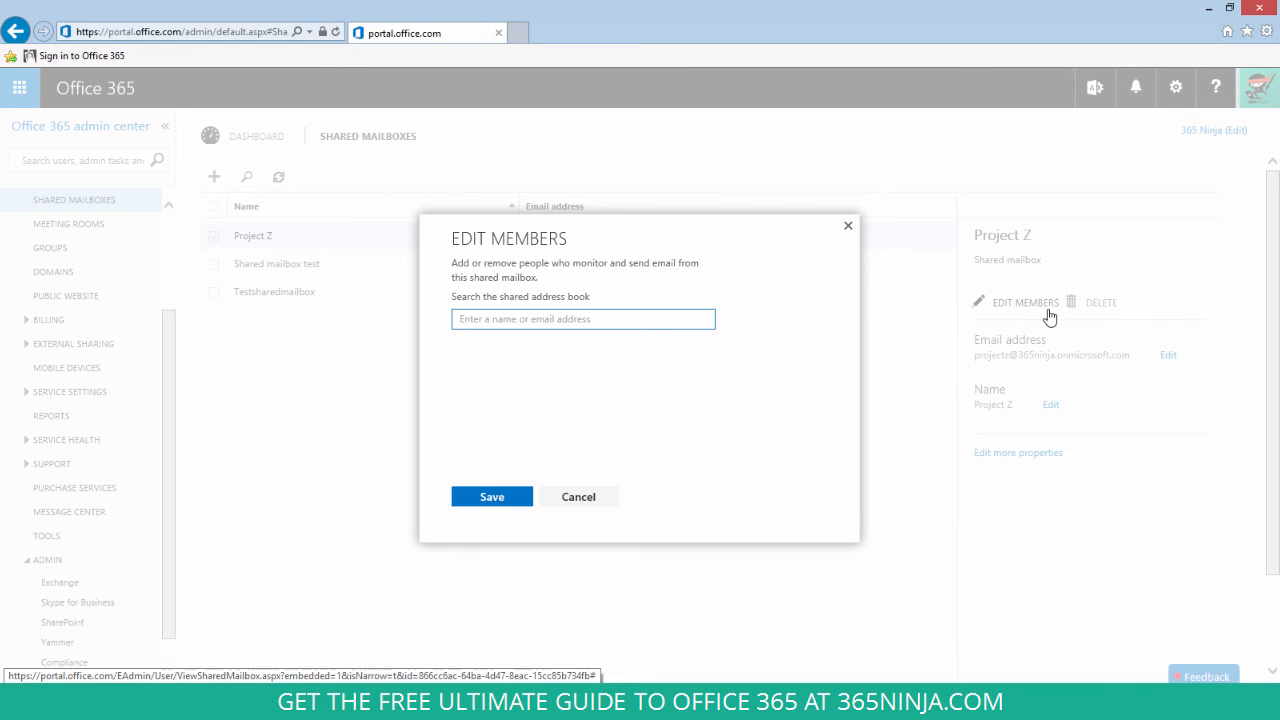